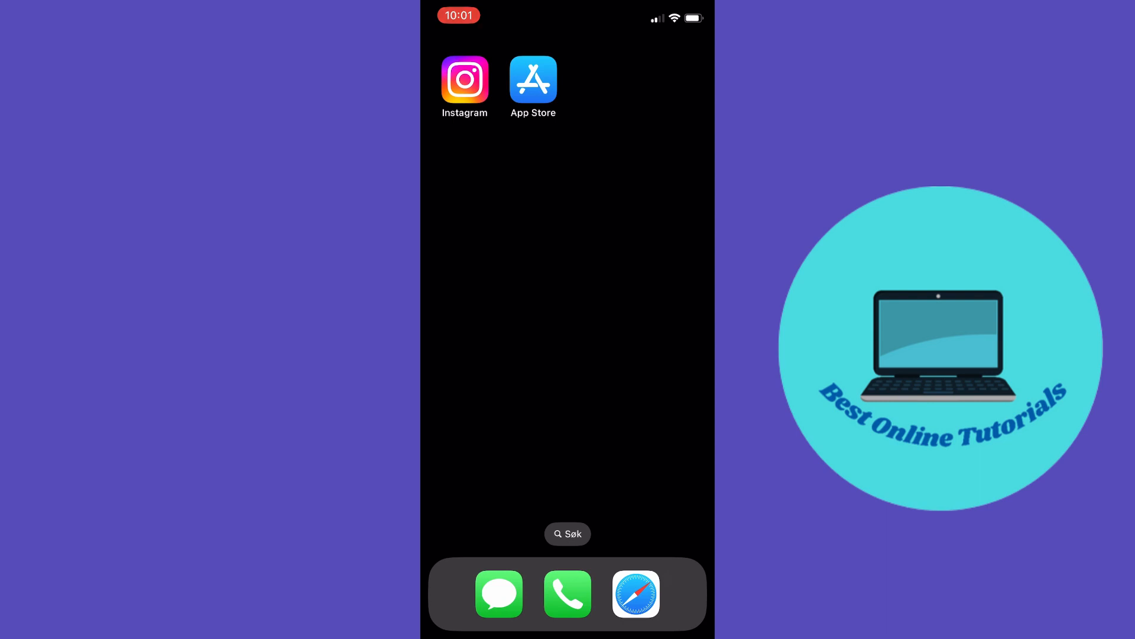
Step: Launch the App Store from the home screen
click(534, 79)
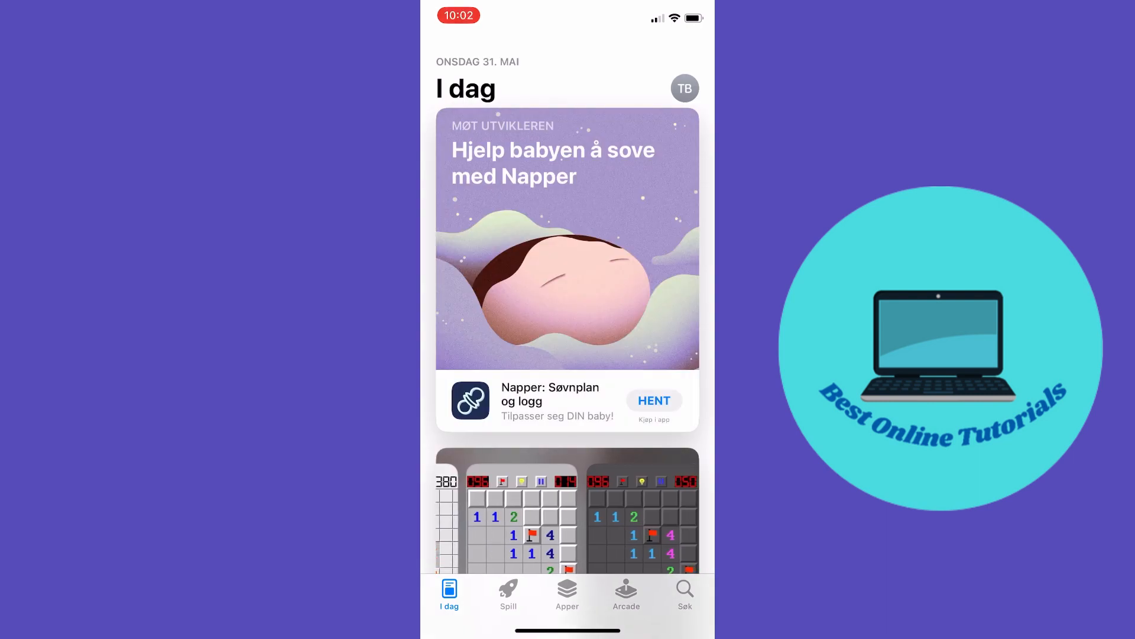
Step: Search the store for 'instagram' to see whether Instagram needs an update
click(684, 594)
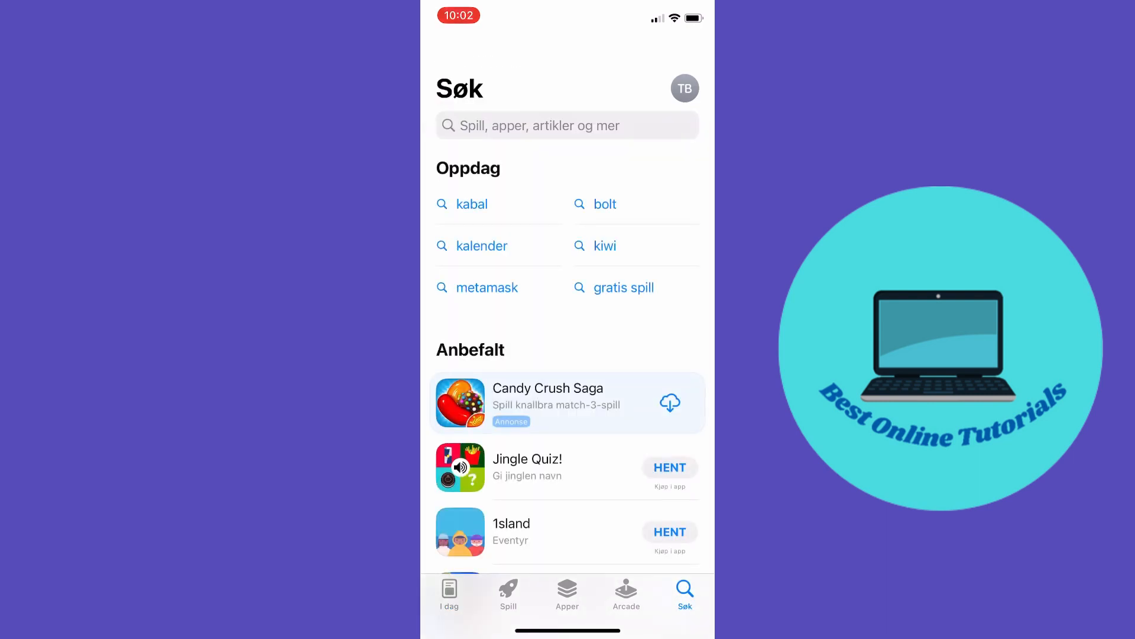
text(instagram)
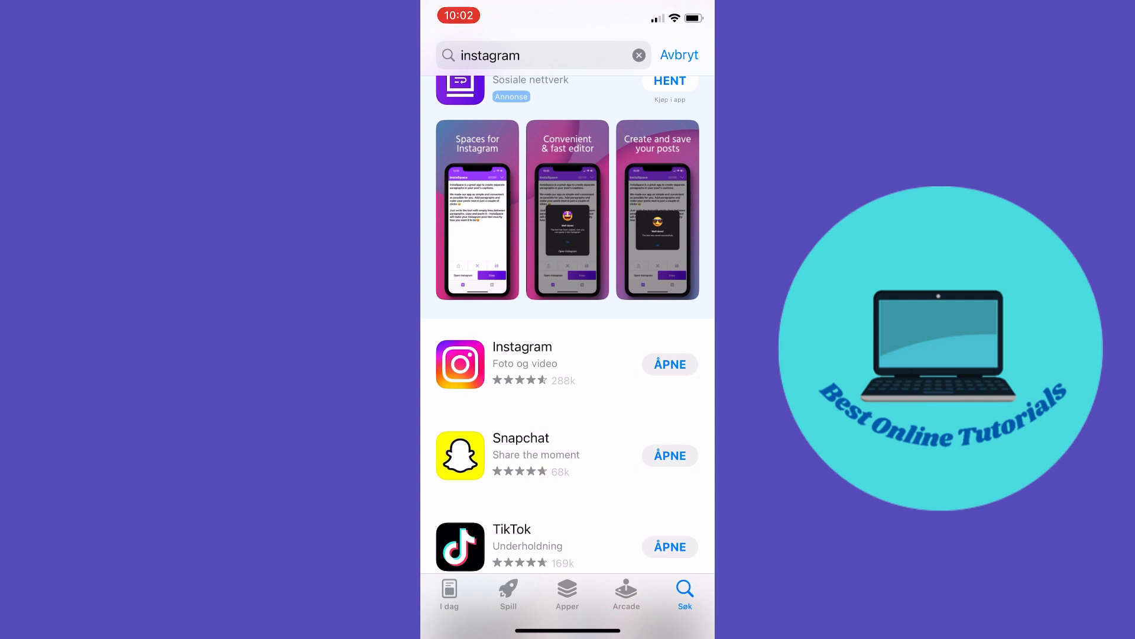
Step: Launch Instagram from its store listing and go to the best_online_tutorials profile
click(679, 54)
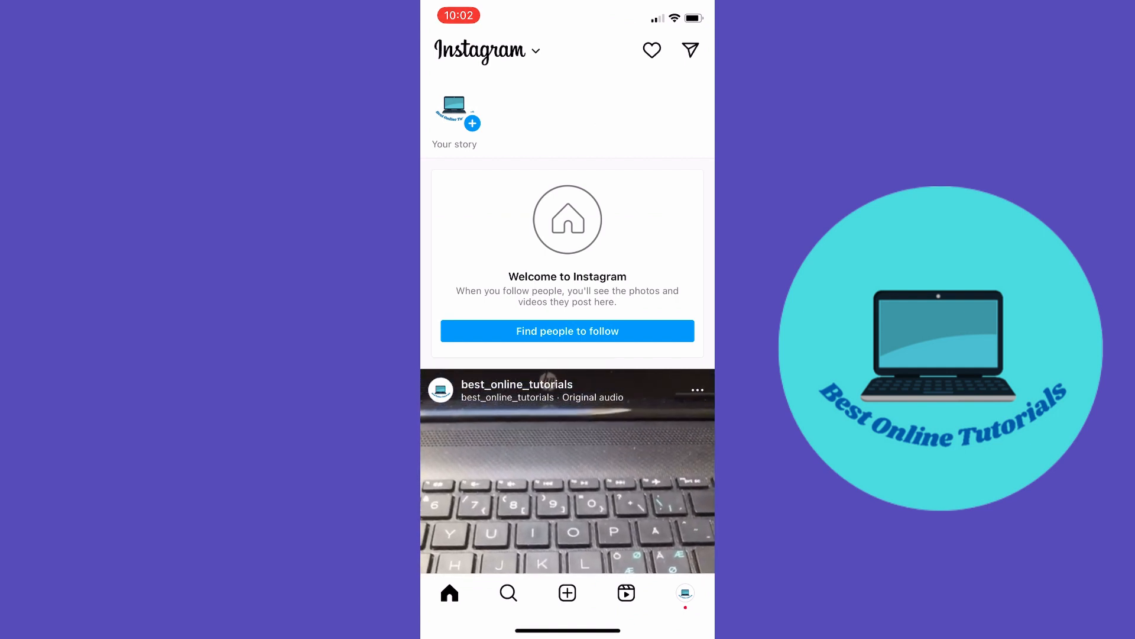
click(684, 592)
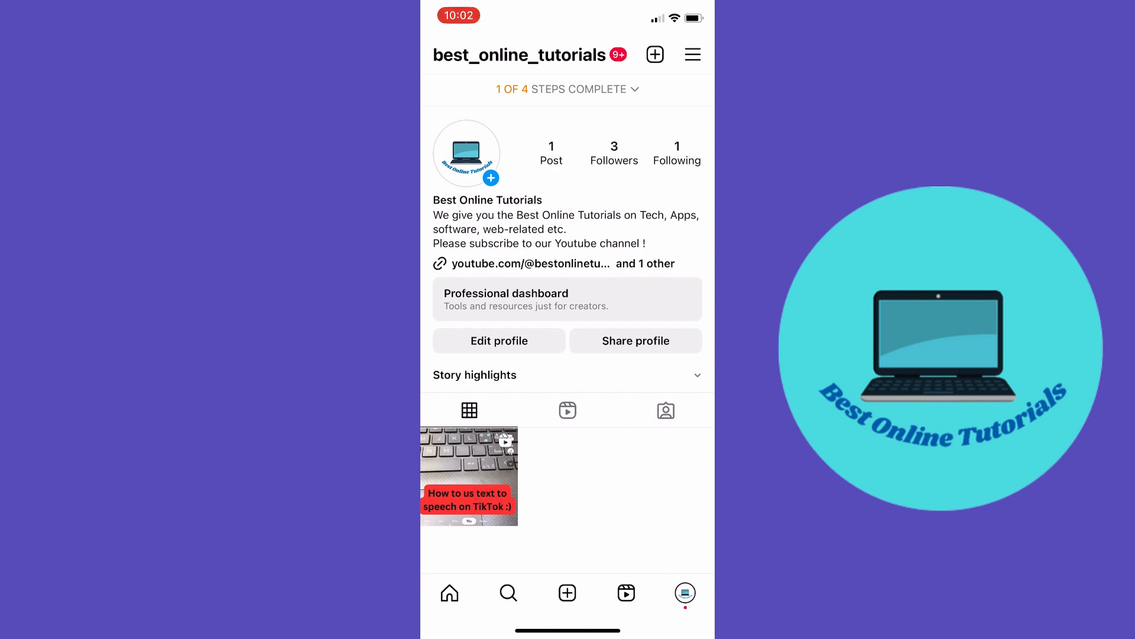
Step: Enter Edit profile and show the Links list with its two YouTube links
click(500, 340)
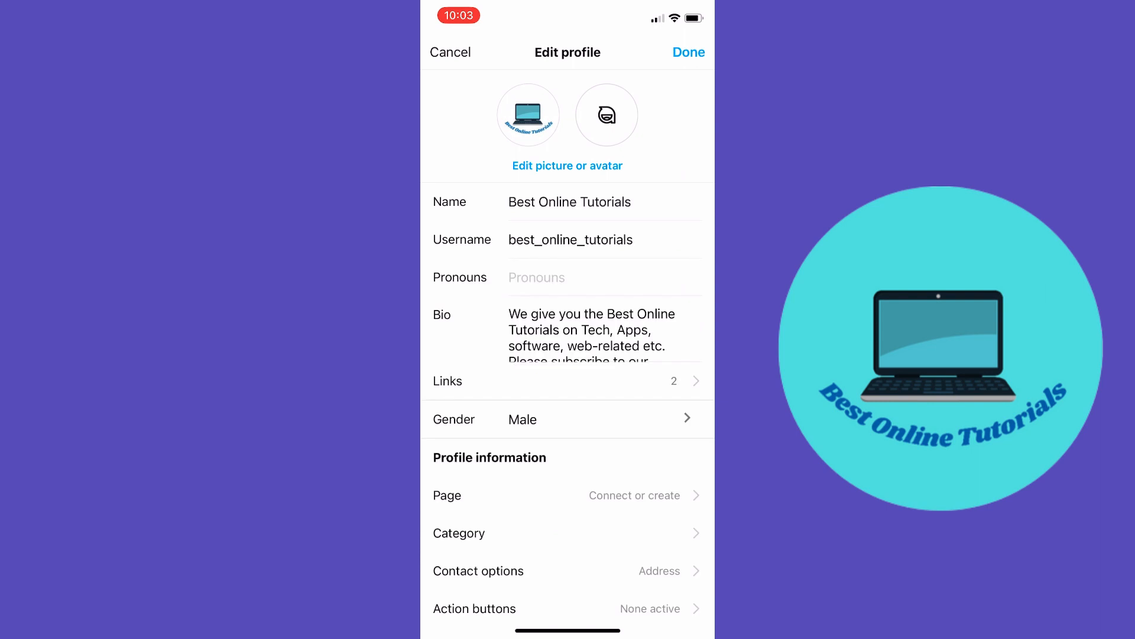
scroll(down, 3)
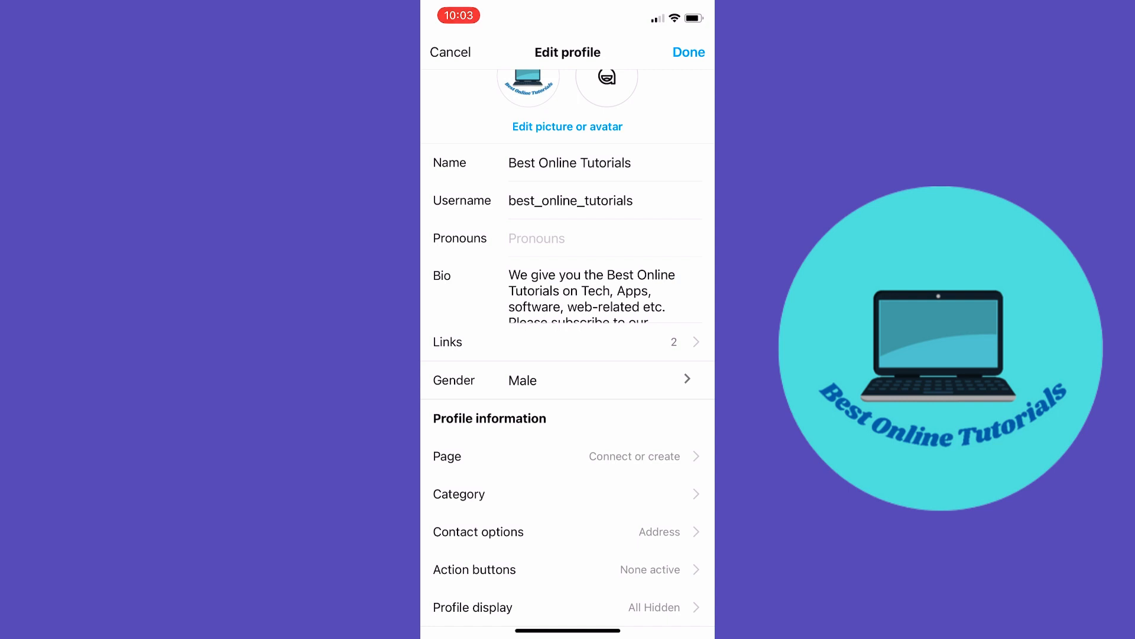
click(566, 341)
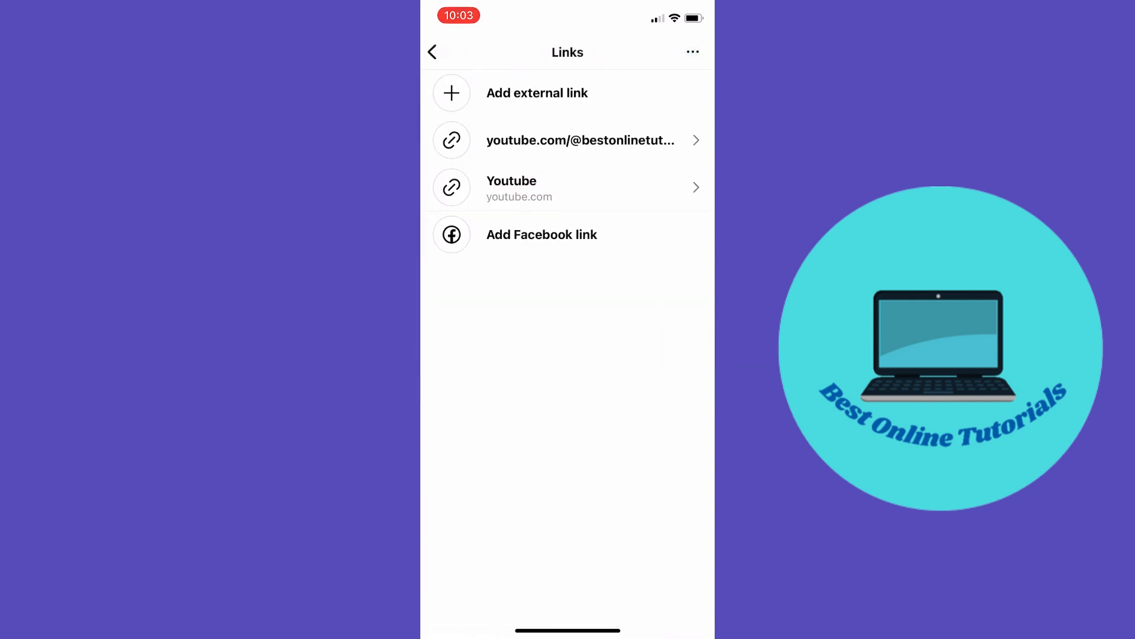
Step: Start a new external link, discard it, and leave Edit profile unsaved
click(537, 92)
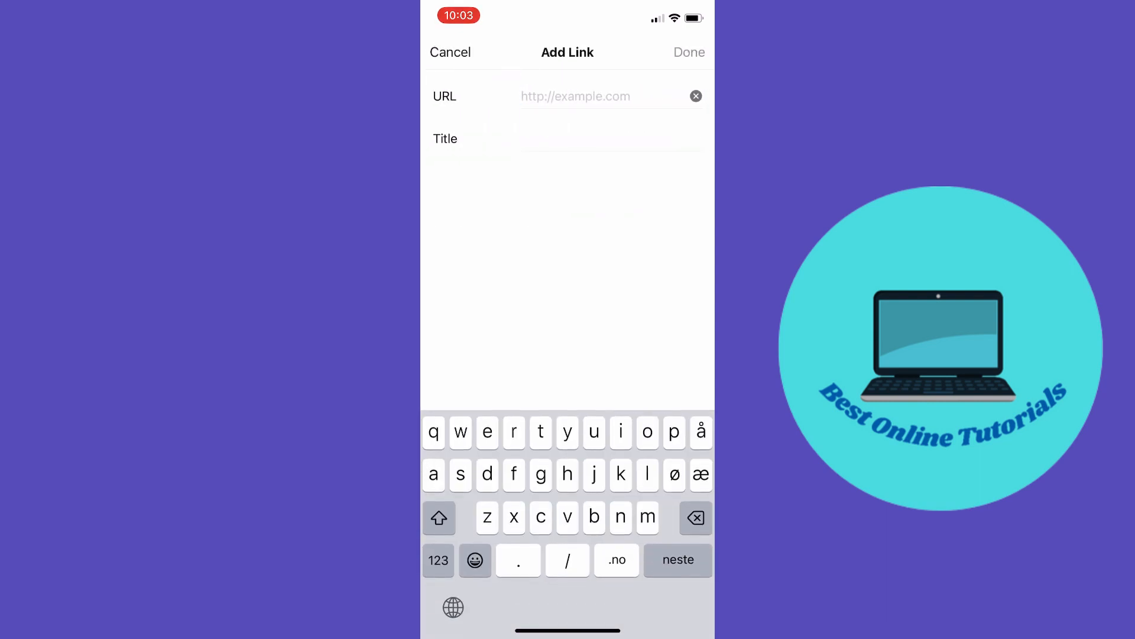
click(449, 52)
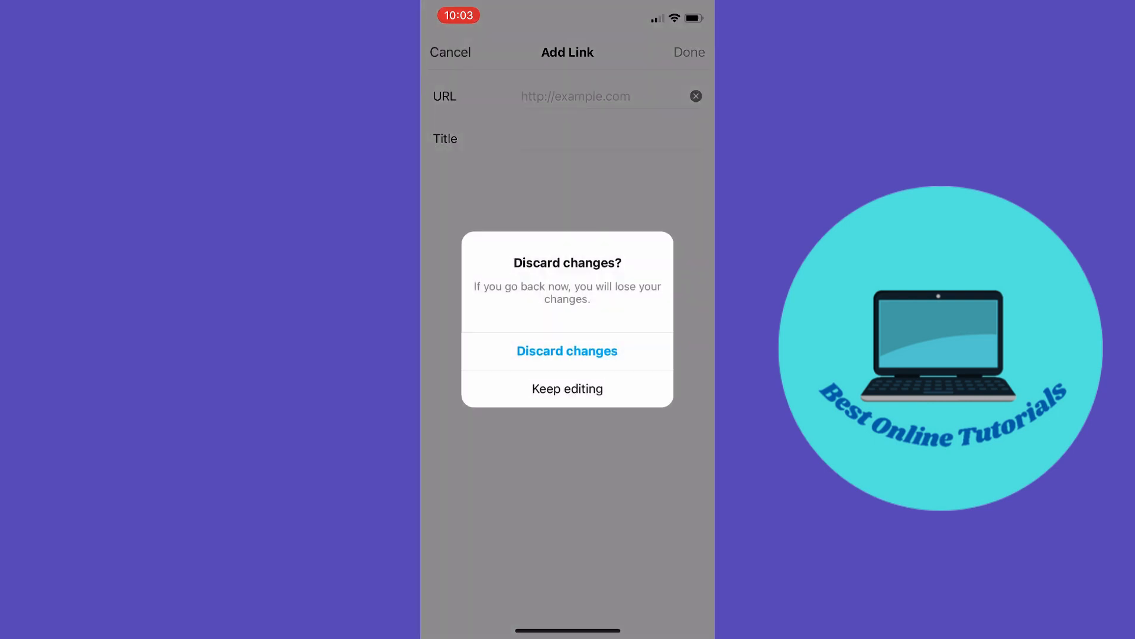
click(567, 350)
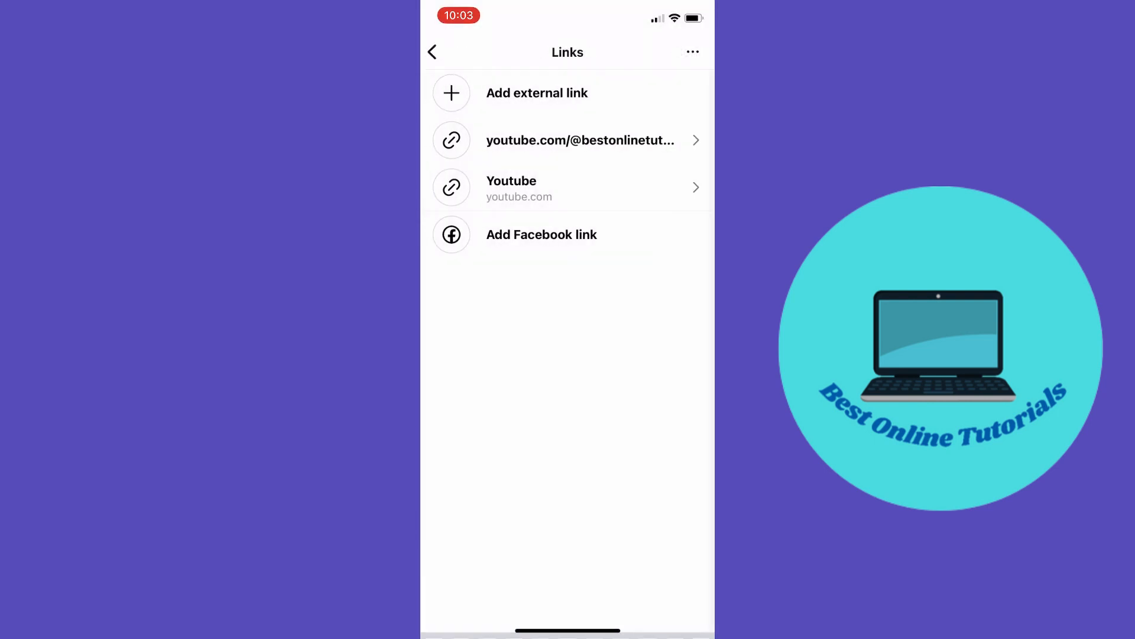
click(433, 52)
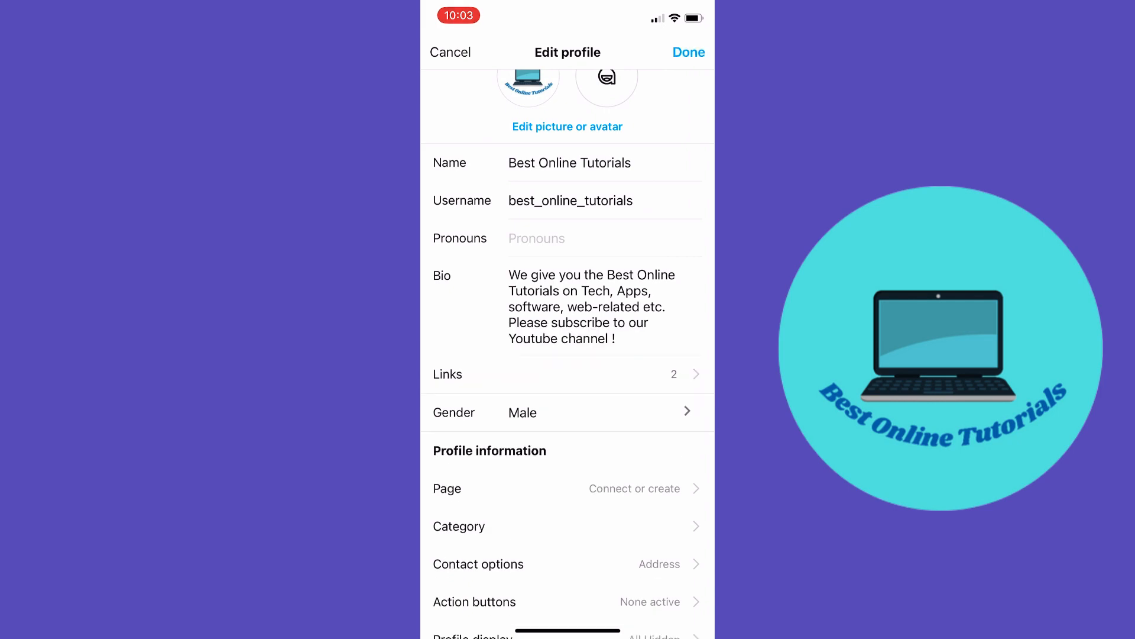
click(689, 52)
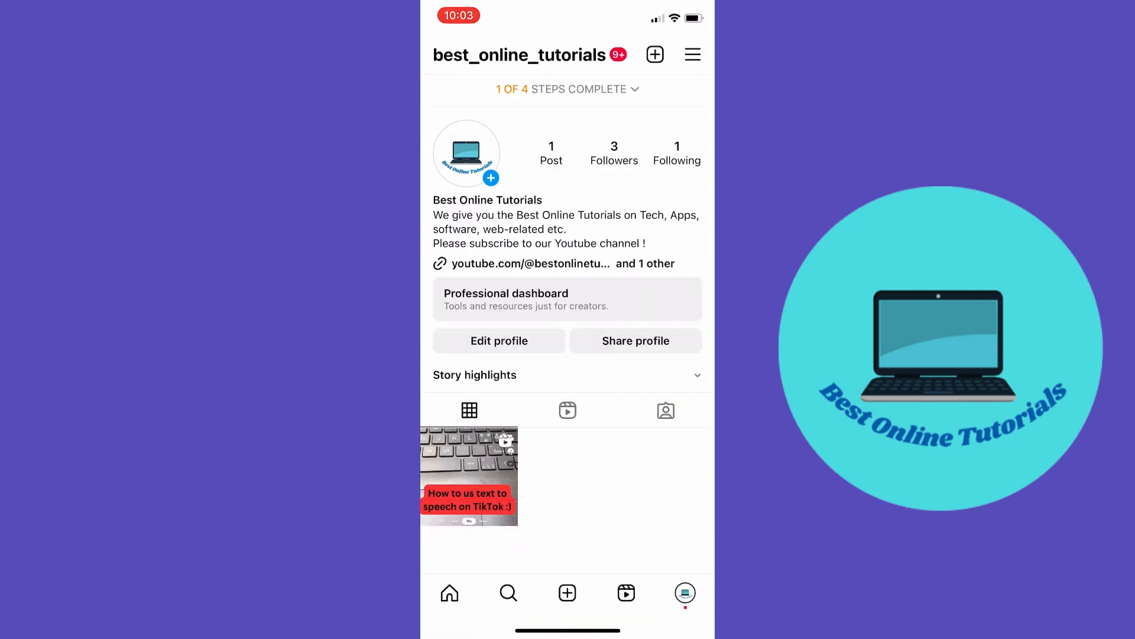
Step: Go through Settings and privacy to the Help page
click(692, 55)
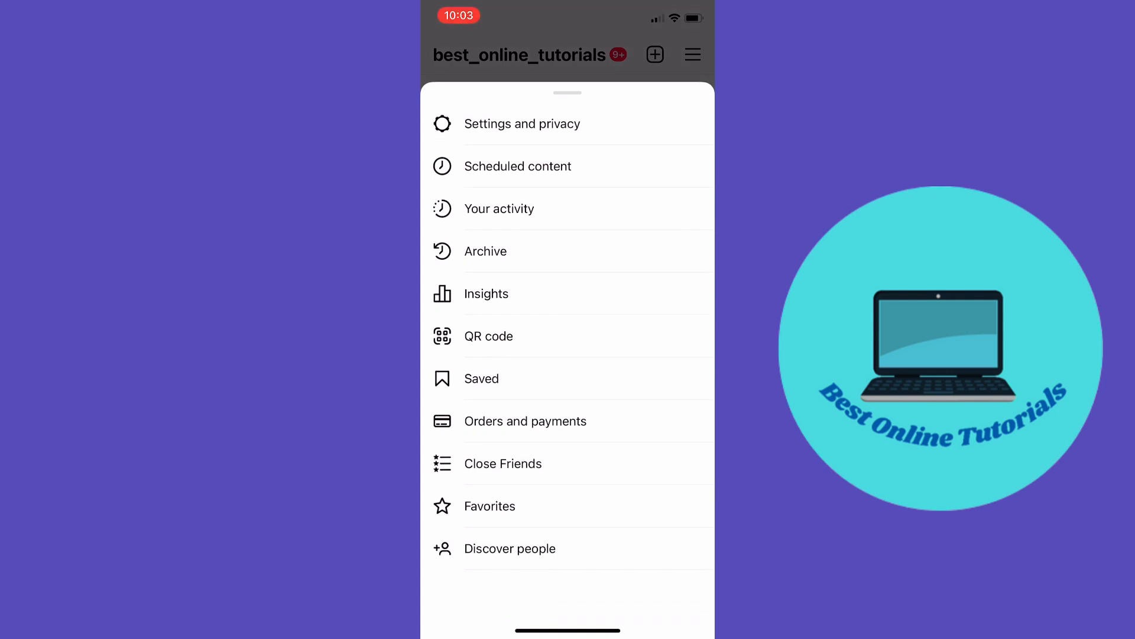
click(521, 123)
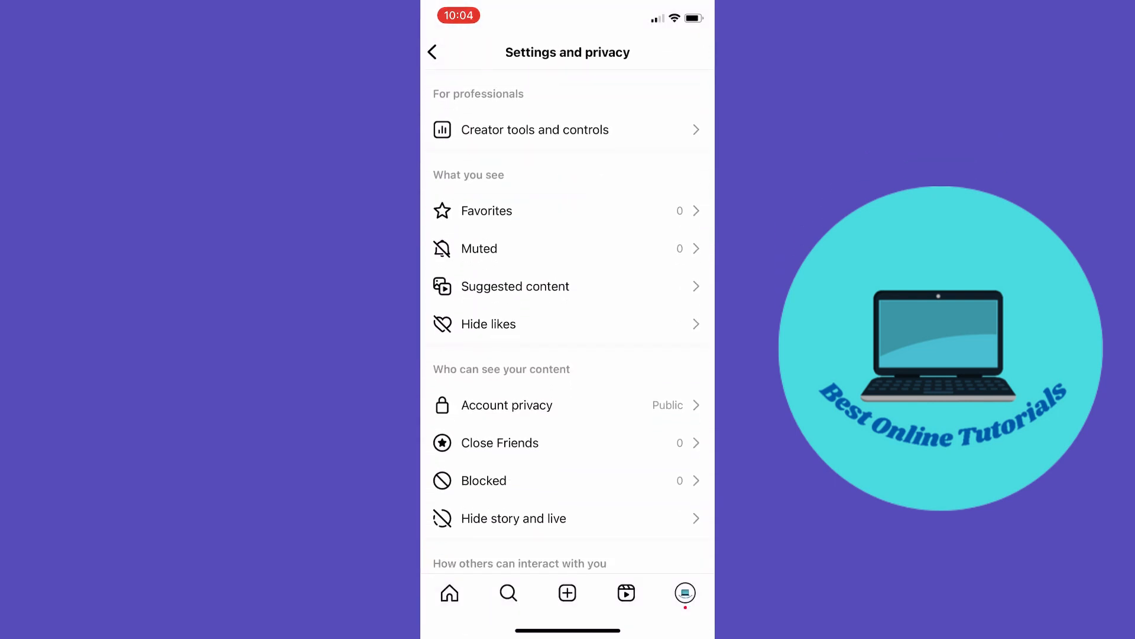
scroll(down, 3)
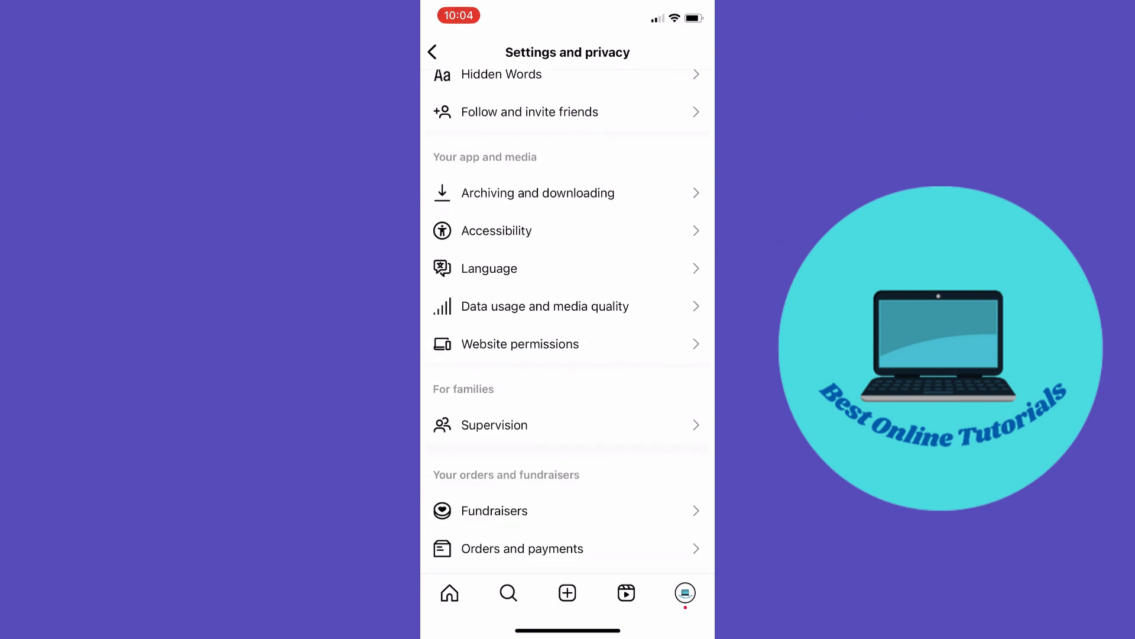
scroll(down, 3)
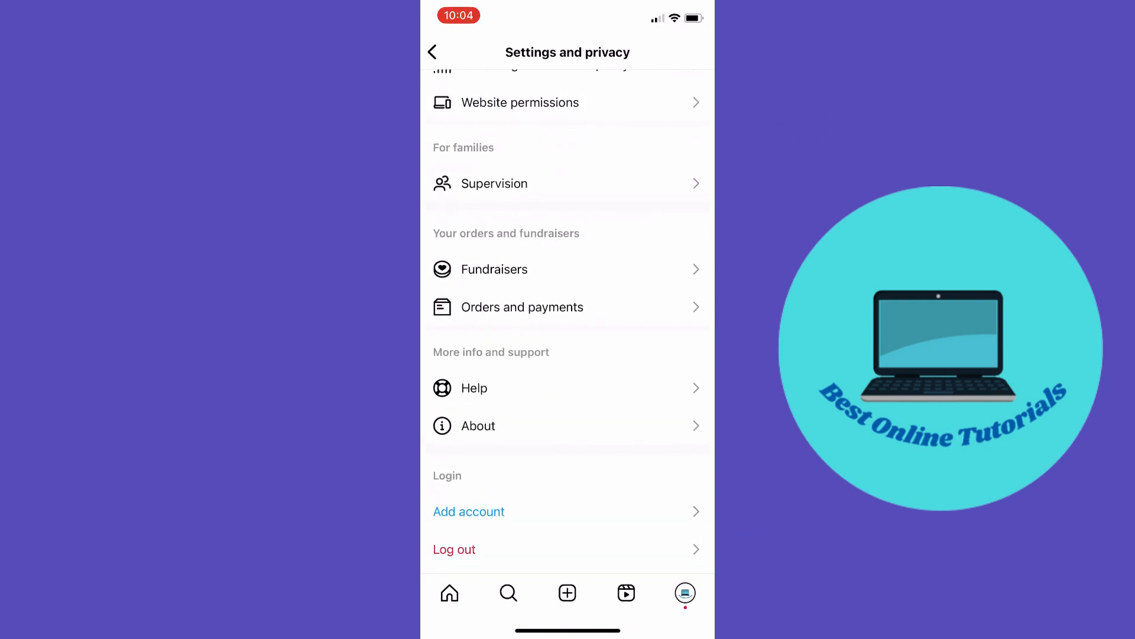
click(474, 388)
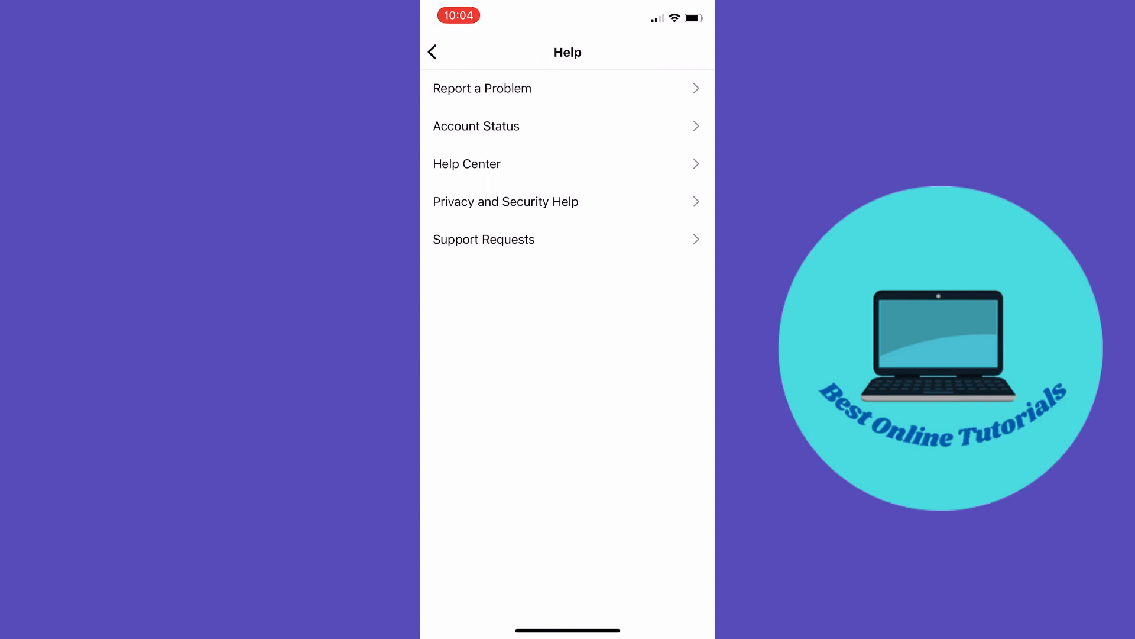
Step: Choose Report problem without shaking and continue past the diagnostic logs prompt
click(482, 88)
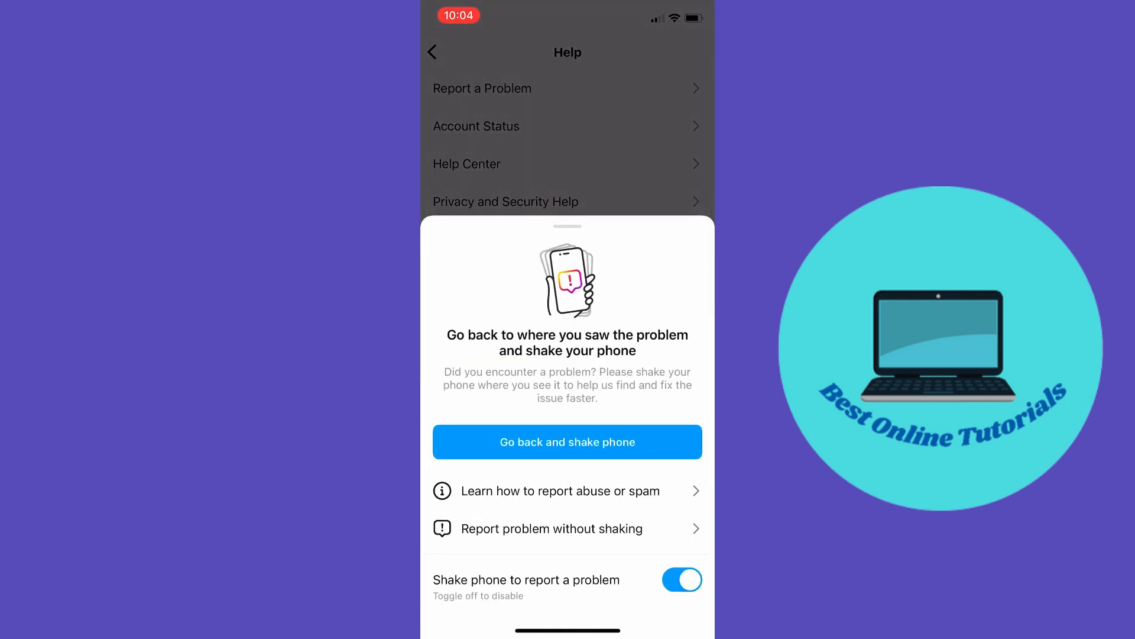
click(552, 528)
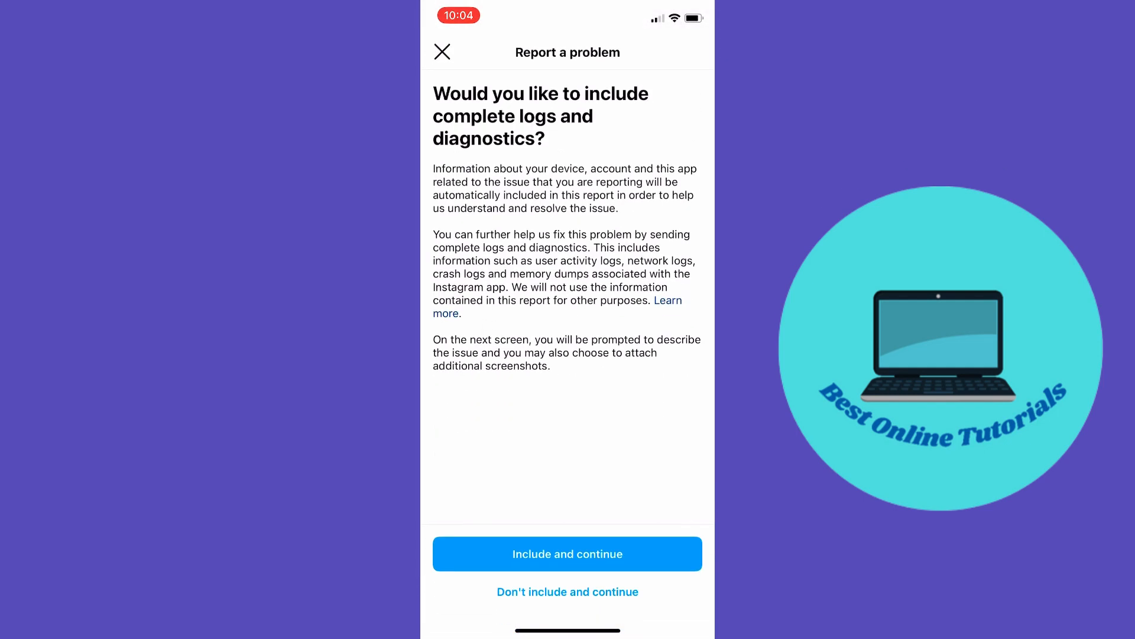
click(566, 554)
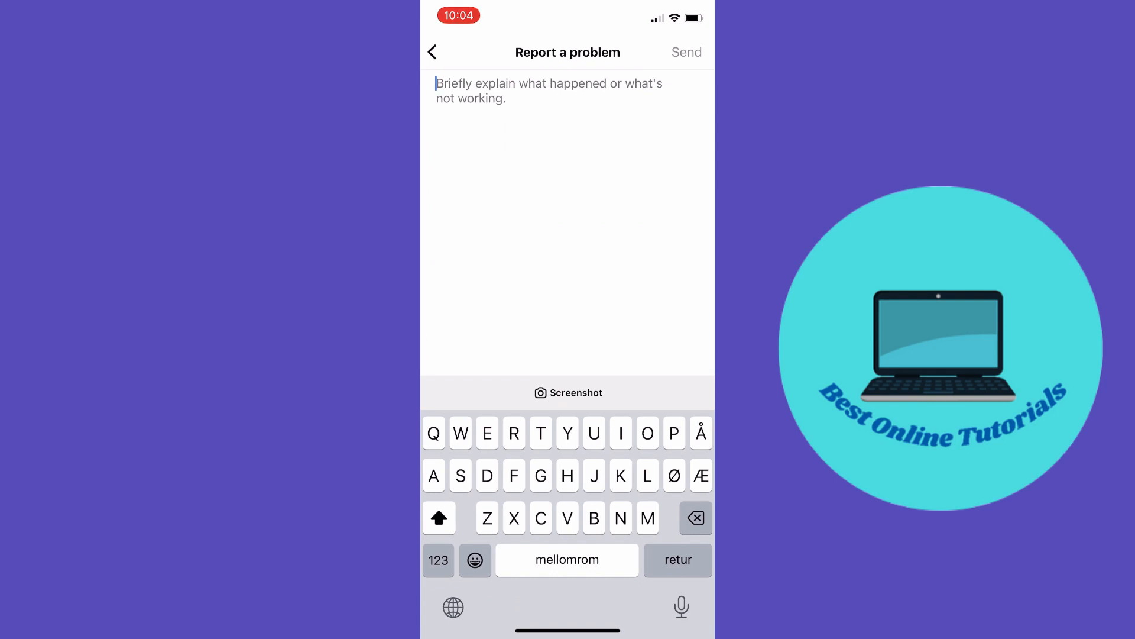